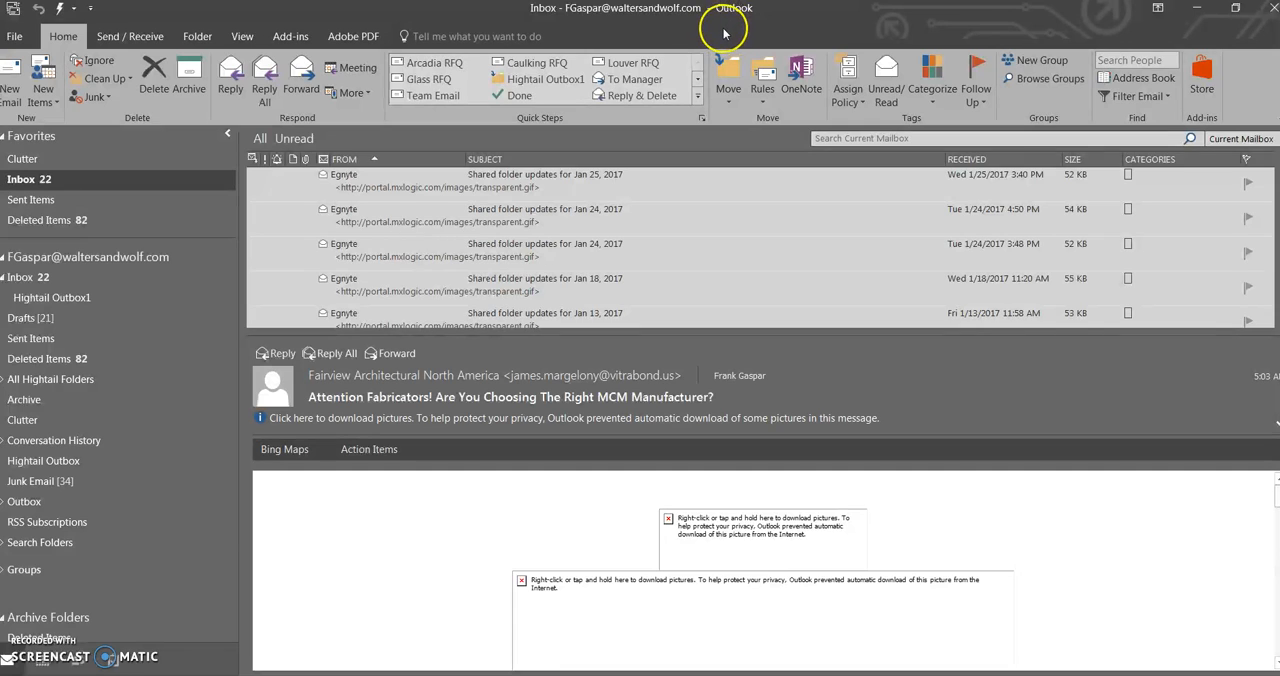
pyautogui.moveTo(525, 36)
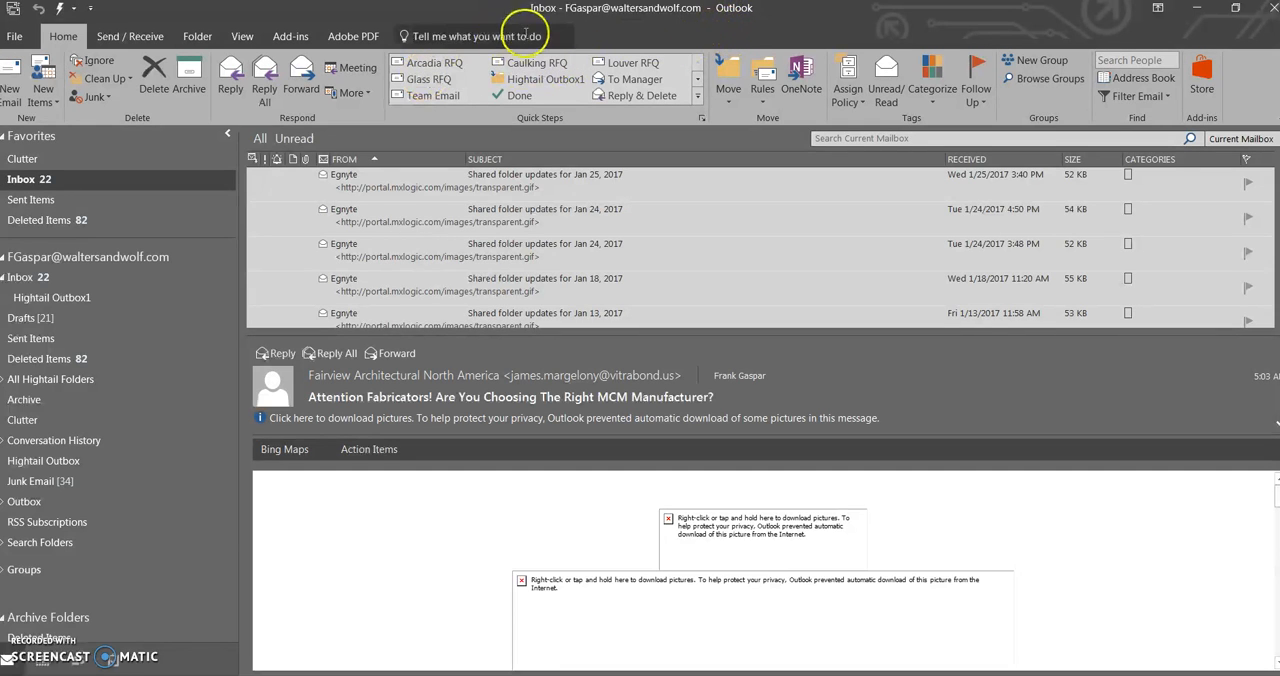
pyautogui.moveTo(603, 34)
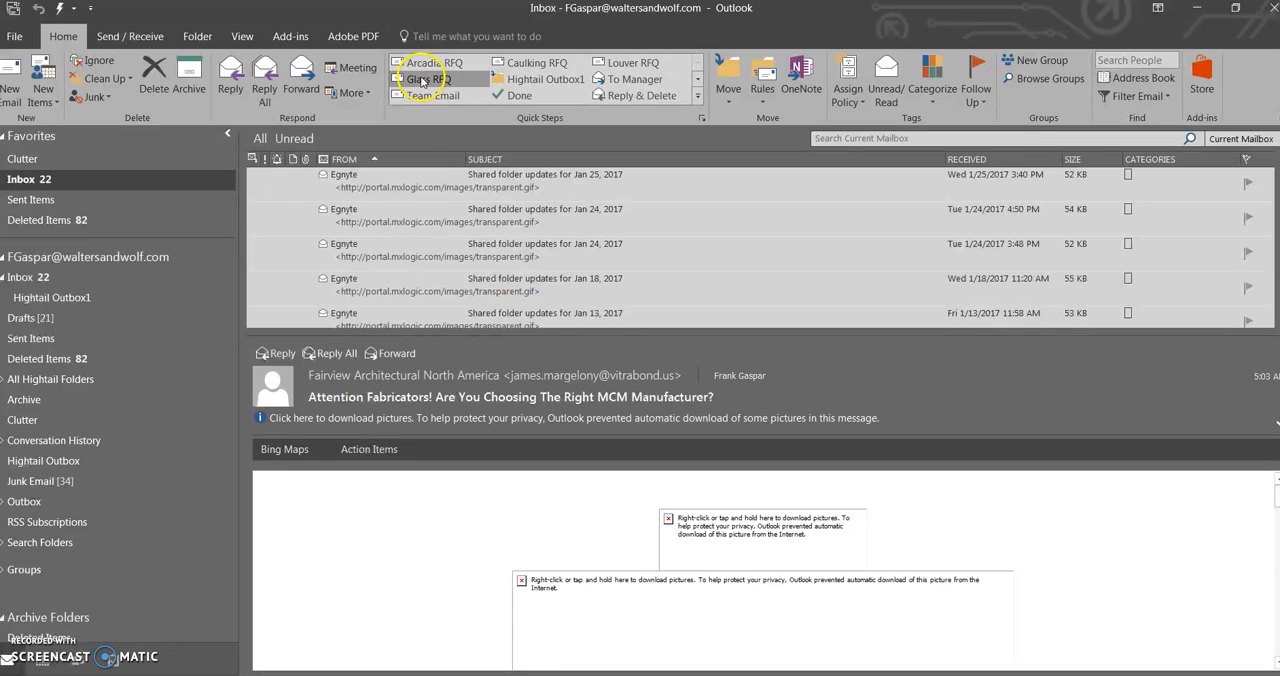
pyautogui.moveTo(634, 50)
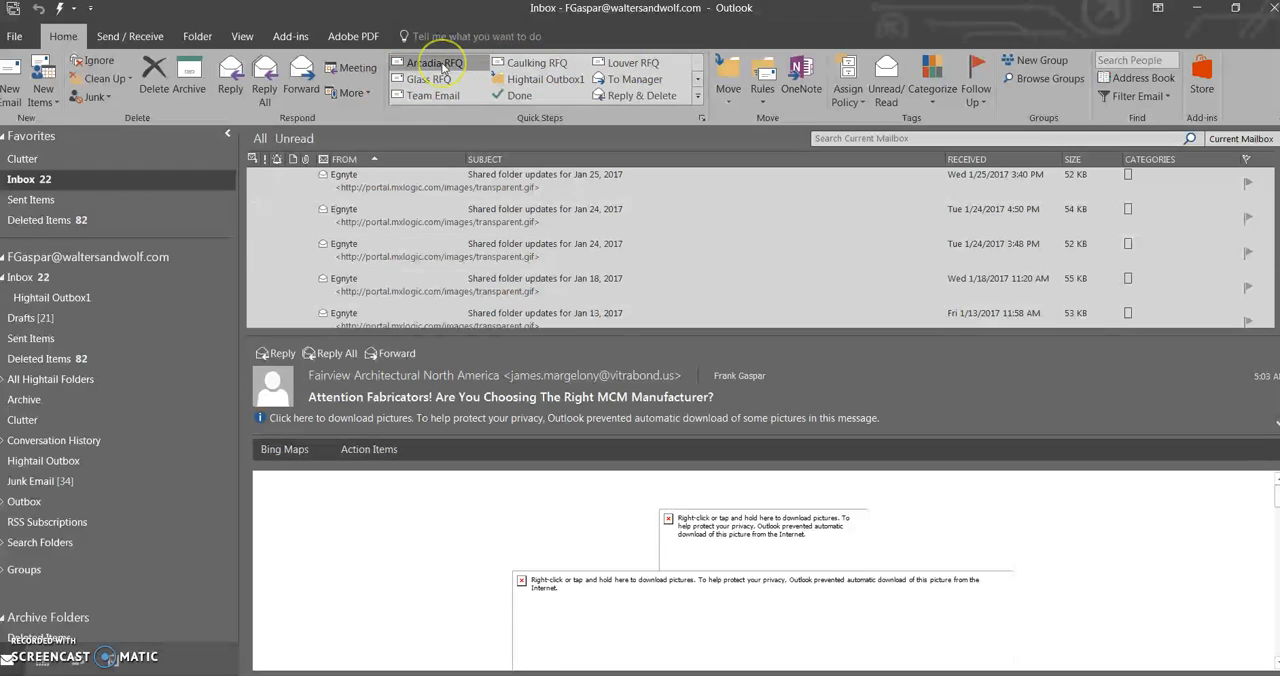
pyautogui.moveTo(430, 138)
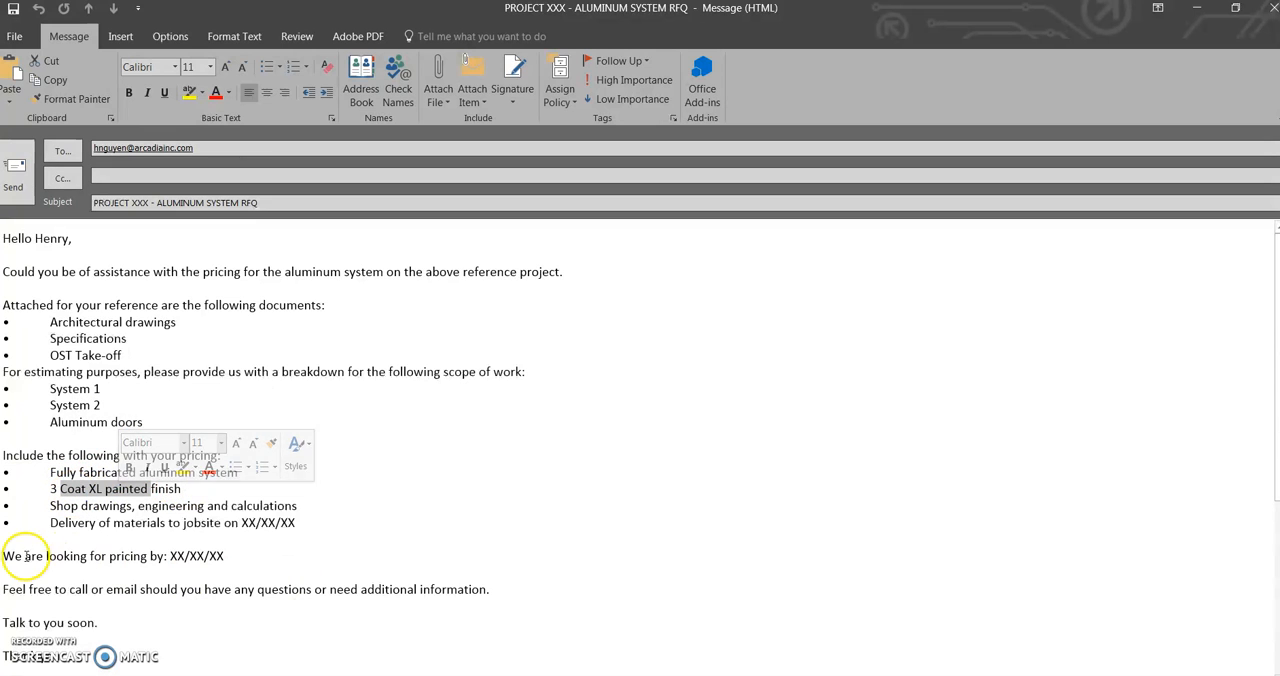
pyautogui.moveTo(93, 163)
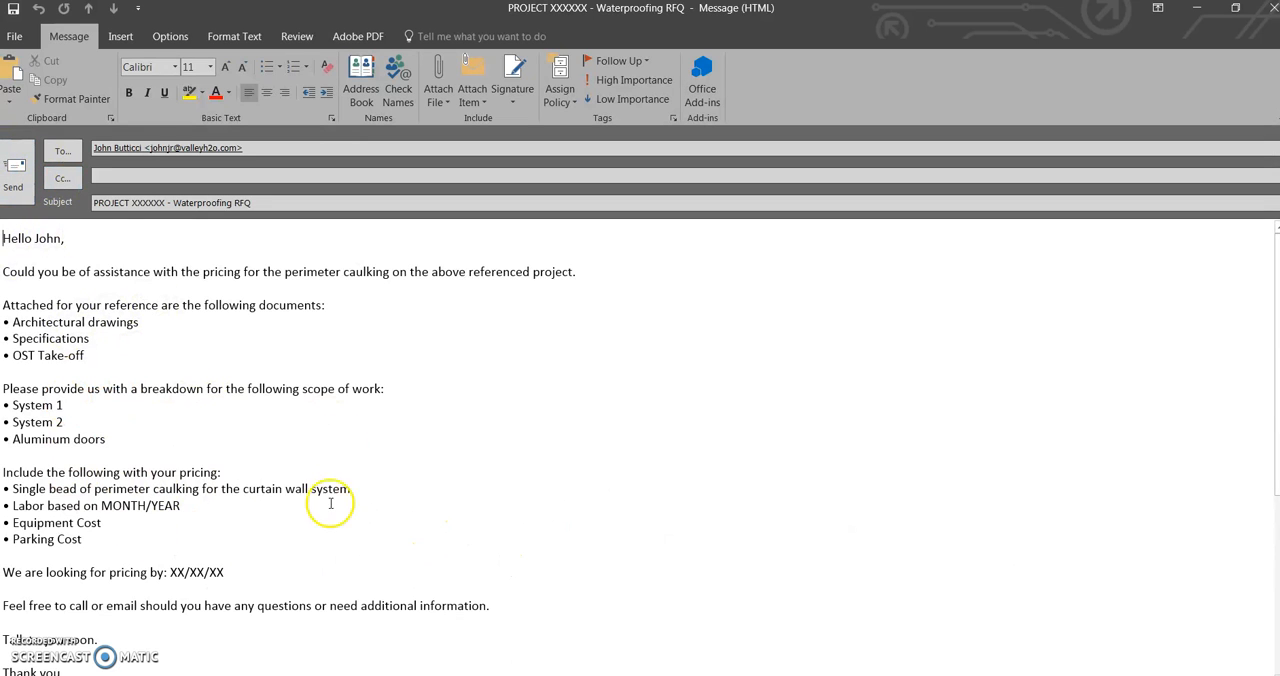
pyautogui.moveTo(233, 517)
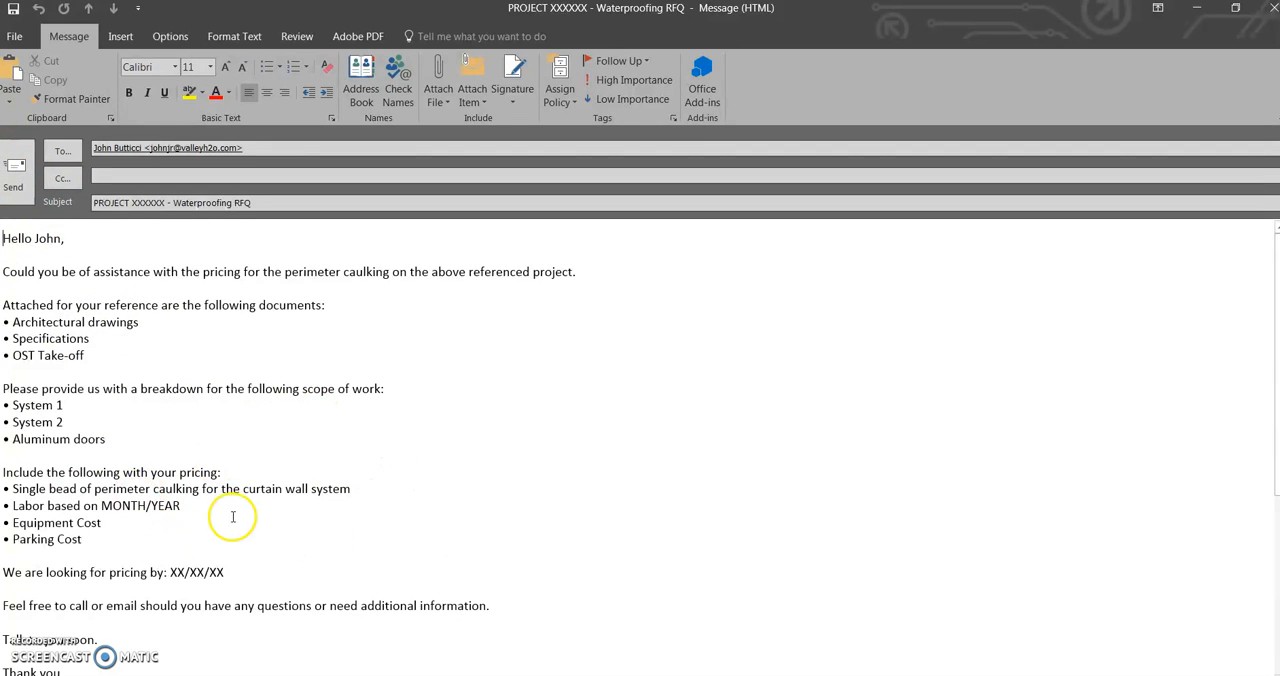
pyautogui.moveTo(234, 541)
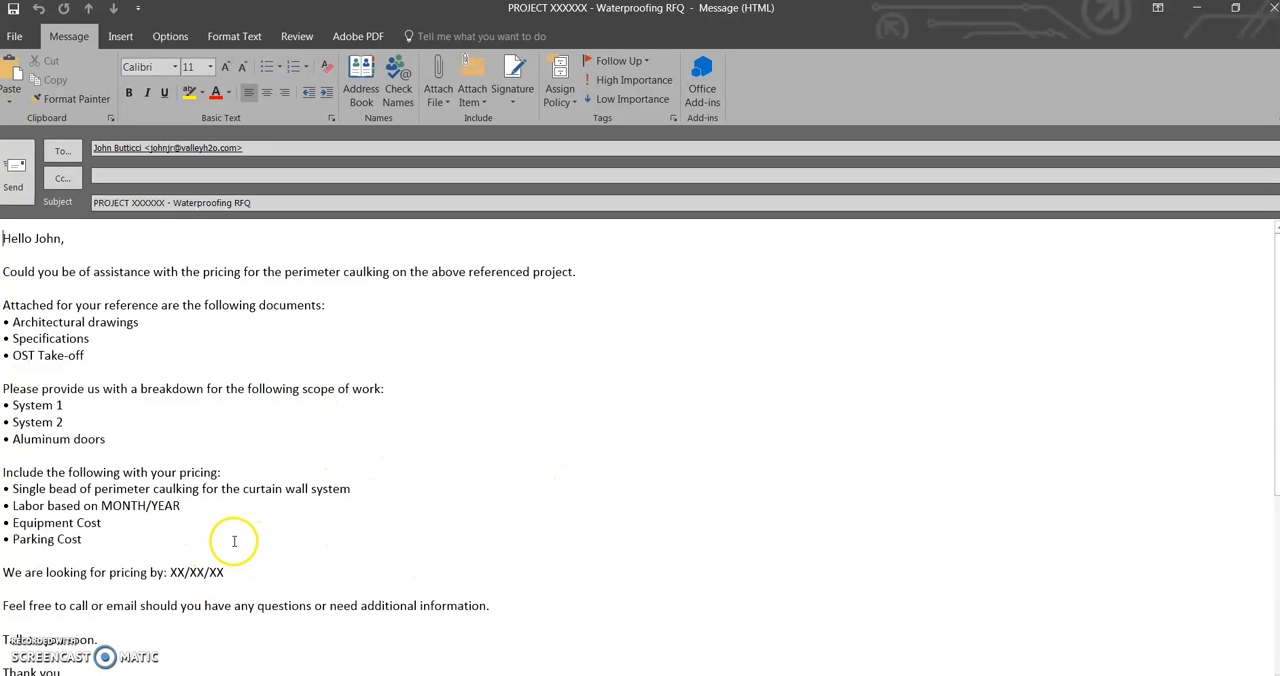
pyautogui.moveTo(128, 583)
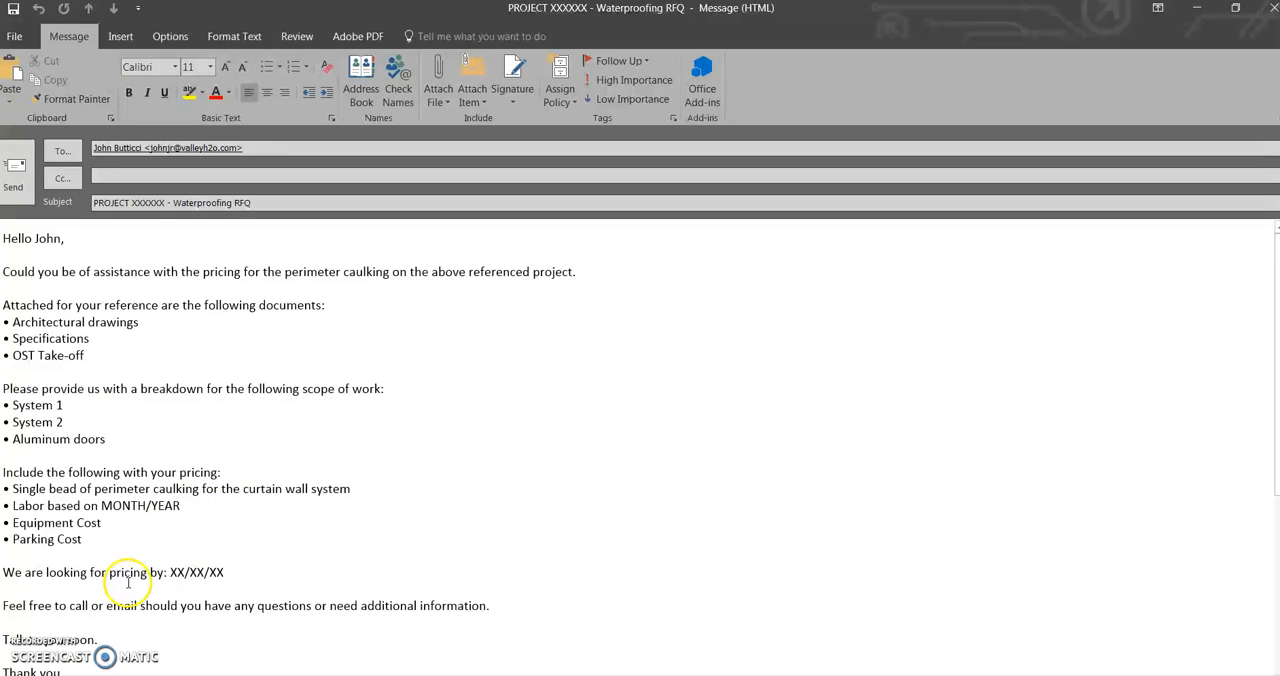